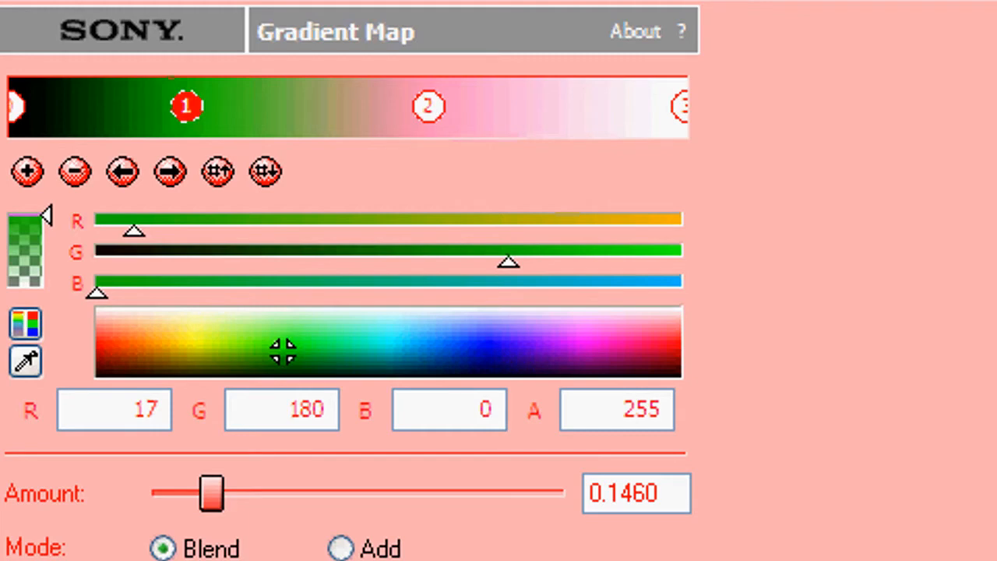
Step: Select the pink (255,150,186) second colour stop on the gradient bar for editing
{"action": "left_click", "coordinate": [427, 106]}
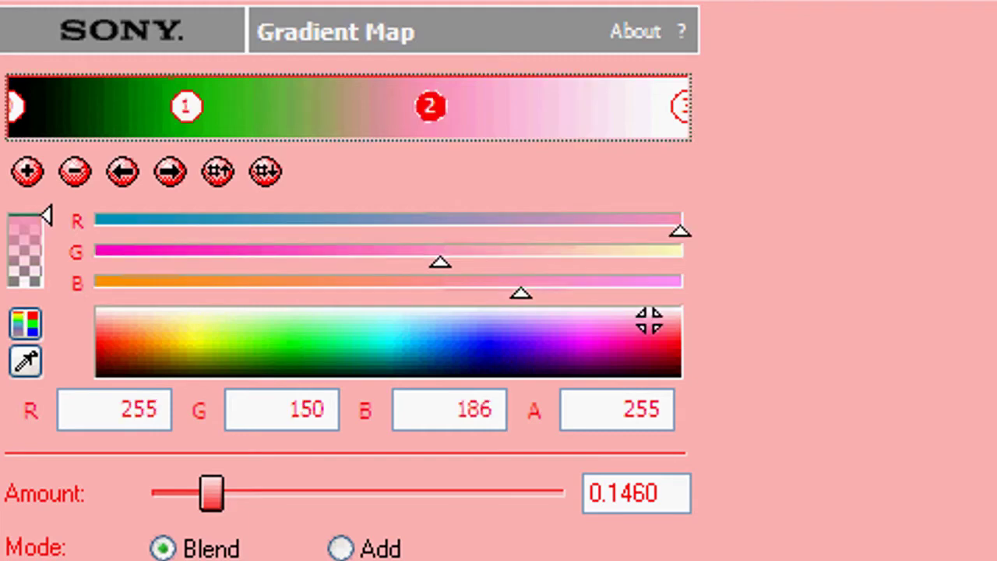